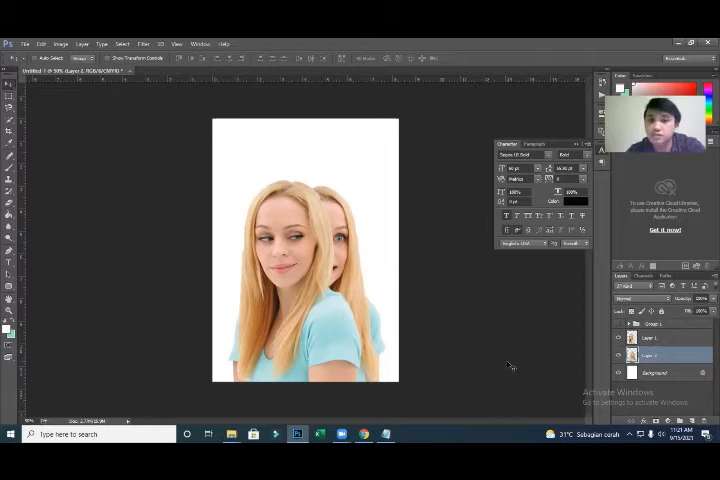
pyautogui.moveTo(402, 295)
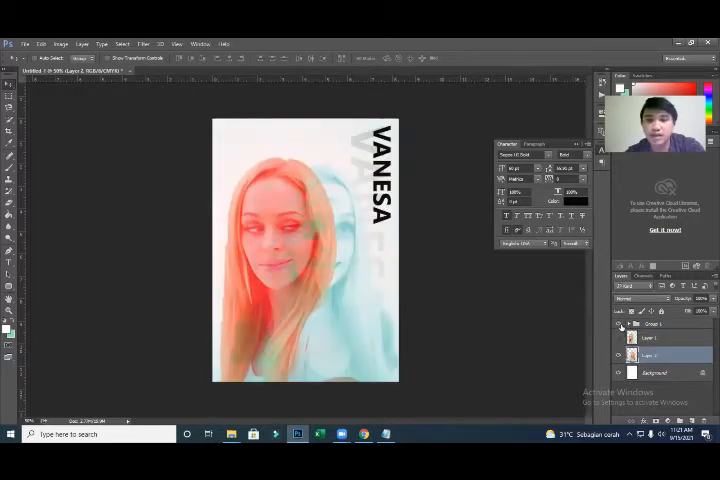
# - Hide Group 1 and move the duplicated portrait layers above it
pyautogui.click(617, 323)
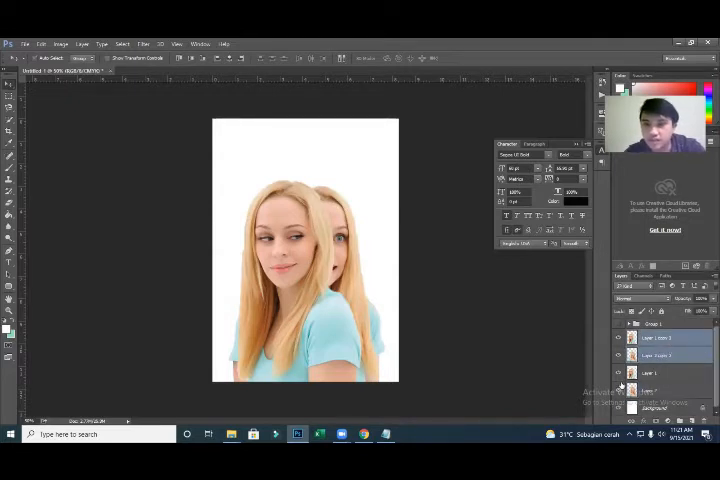
pyautogui.click(655, 323)
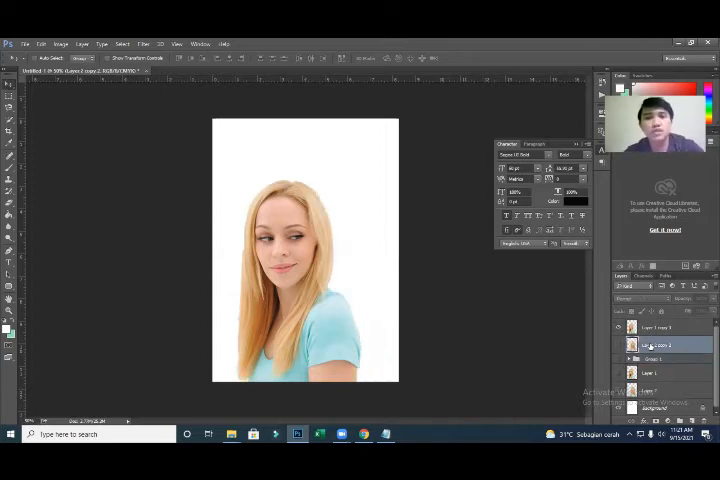
# - Rename the top portrait copy layer to 'A'
pyautogui.click(660, 328)
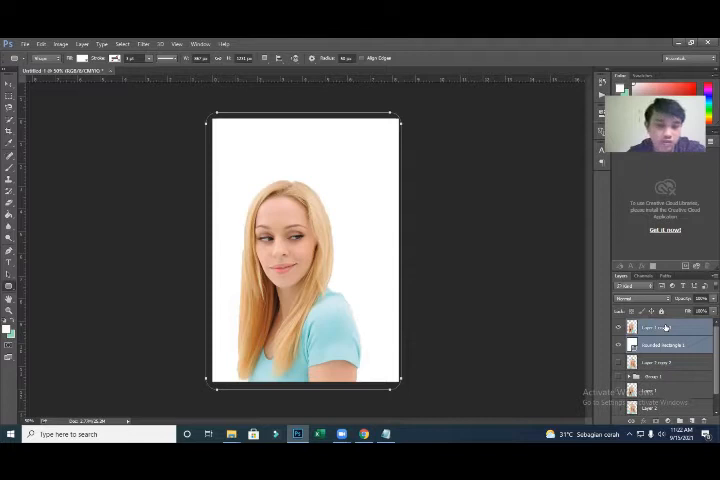
pyautogui.rightClick(660, 327)
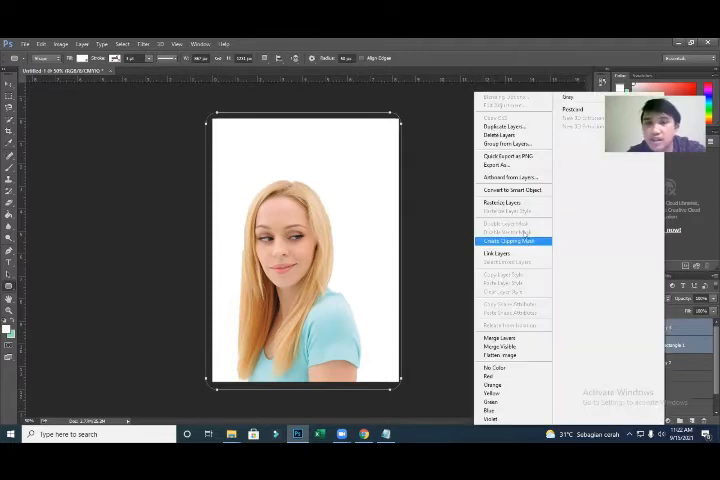
pyautogui.click(511, 240)
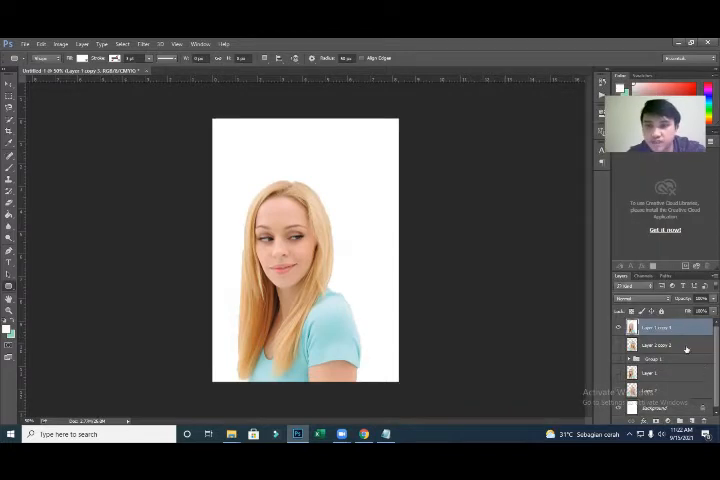
pyautogui.doubleClick(648, 328)
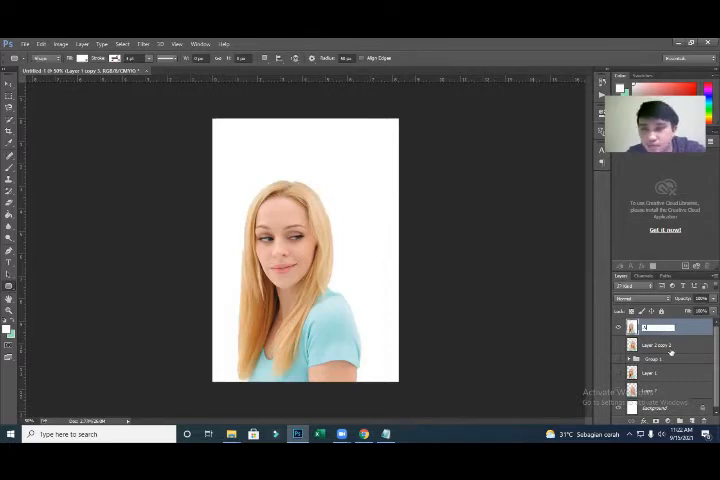
pyautogui.click(619, 338)
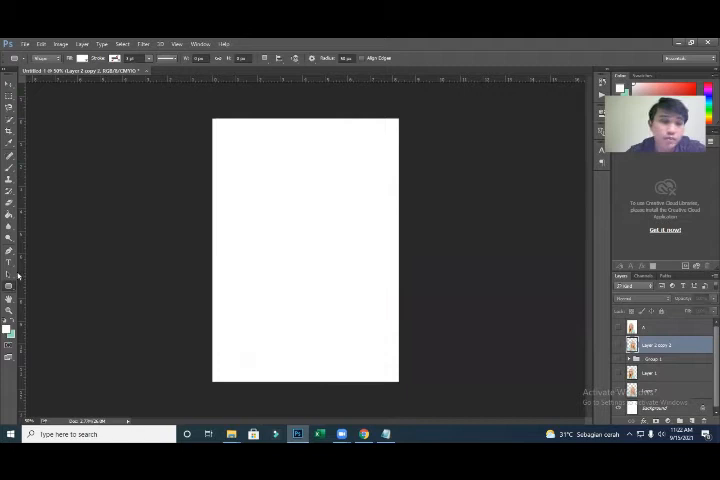
# - Draw a rounded rectangle over the whole page and merge it with the portrait copy
pyautogui.moveTo(213, 110); pyautogui.dragTo(265, 130)
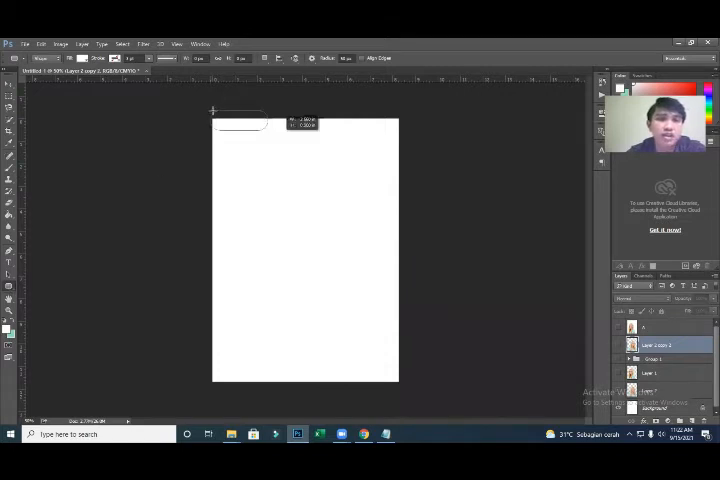
pyautogui.moveTo(212, 110); pyautogui.dragTo(398, 388)
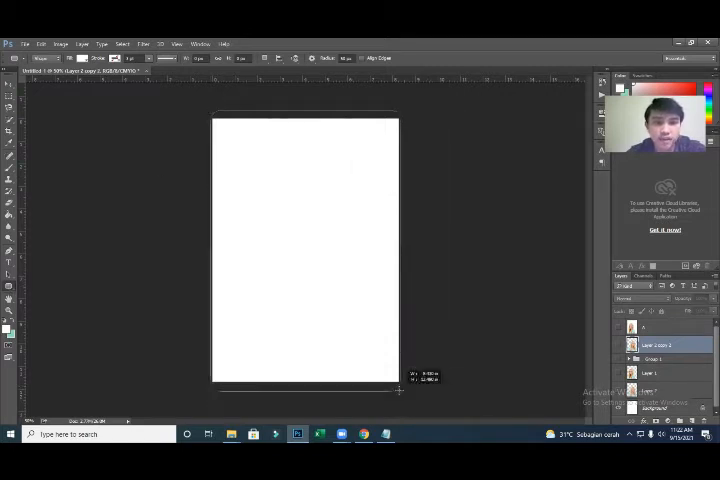
pyautogui.moveTo(223, 113); pyautogui.dragTo(398, 391)
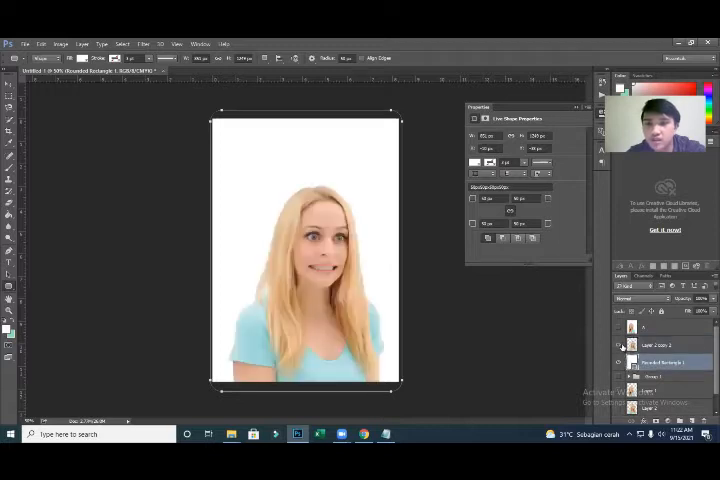
pyautogui.click(660, 342)
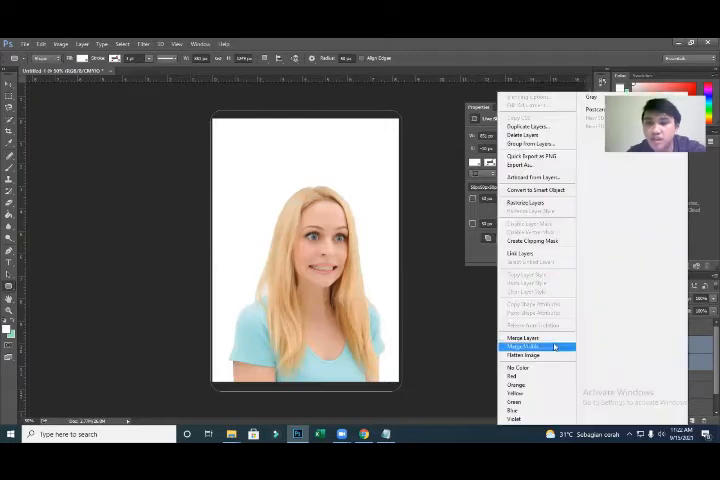
pyautogui.click(524, 347)
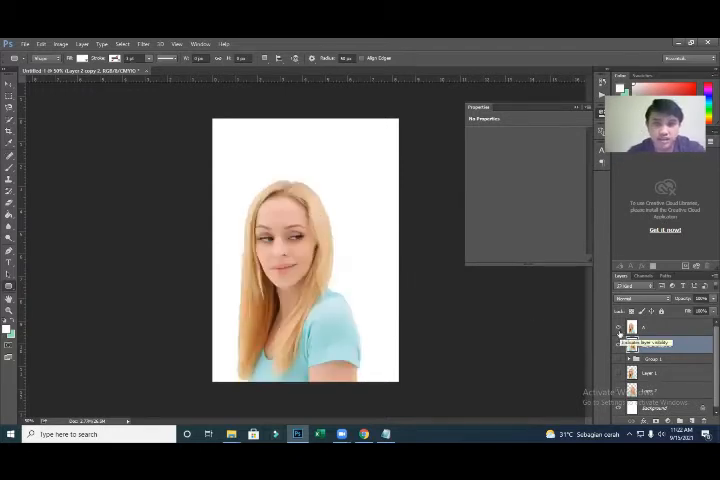
# - Exclude a colour channel in the portrait layer's Advanced Blending for a red/cyan offset
pyautogui.doubleClick(650, 343)
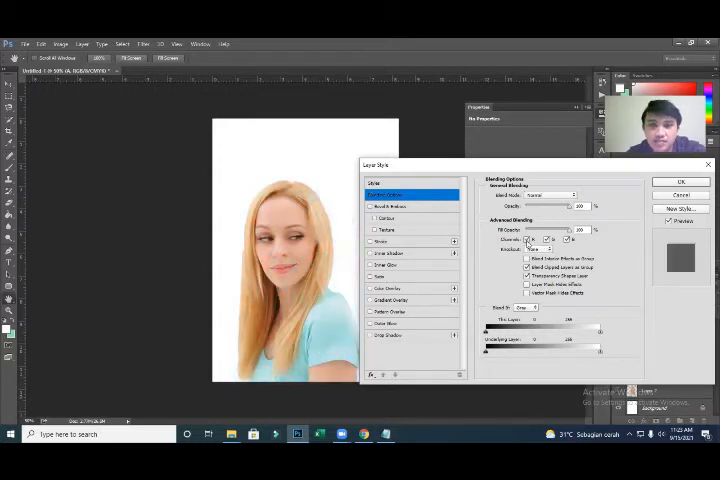
pyautogui.click(568, 239)
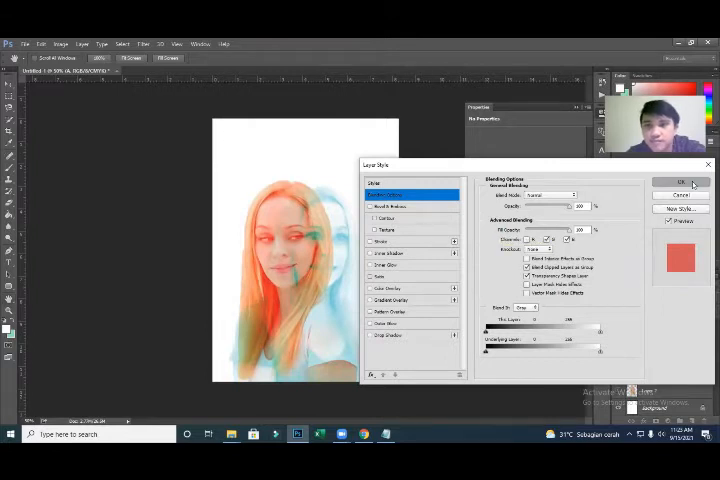
pyautogui.click(693, 181)
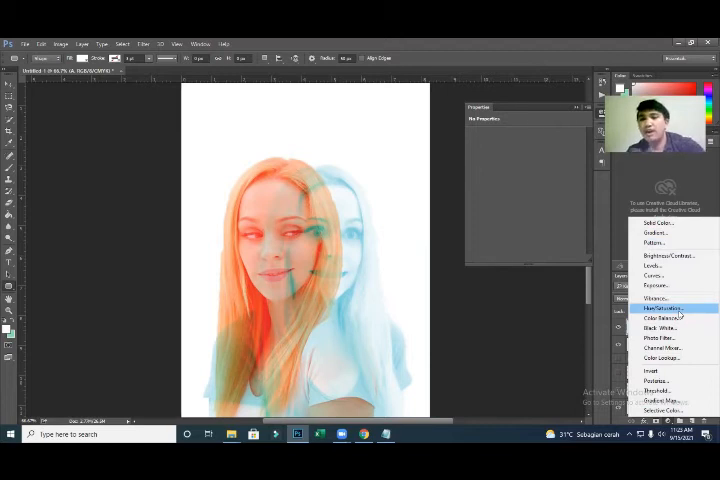
pyautogui.moveTo(655, 266)
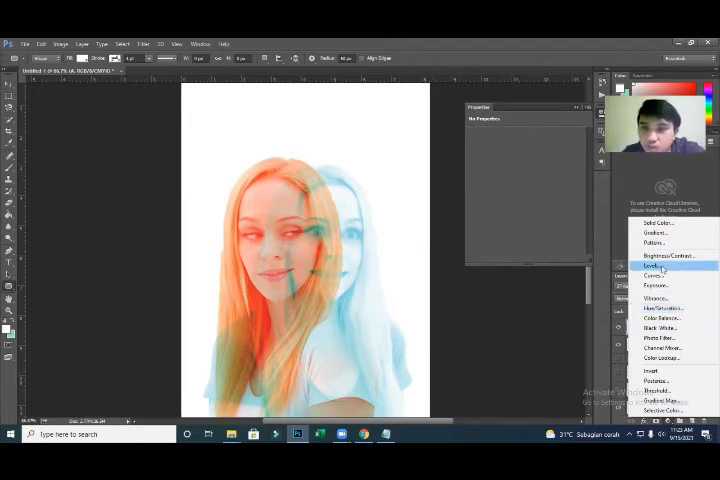
# - Add a Hue/Saturation adjustment layer above the portraits
pyautogui.click(662, 309)
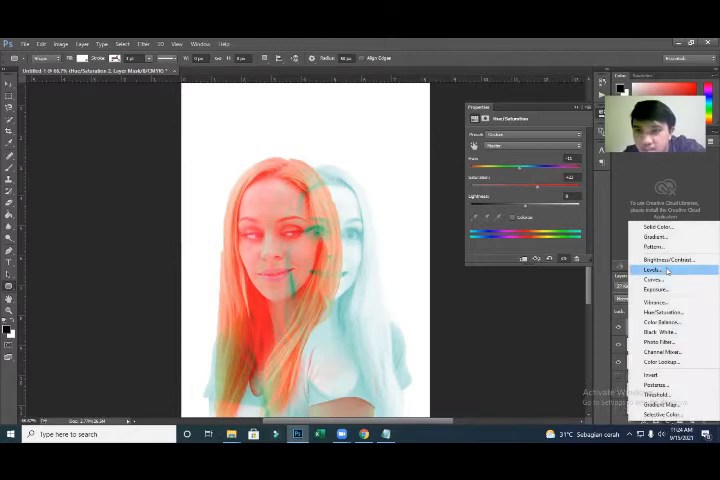
# - Add a Levels adjustment layer to boost the portraits' contrast
pyautogui.click(653, 269)
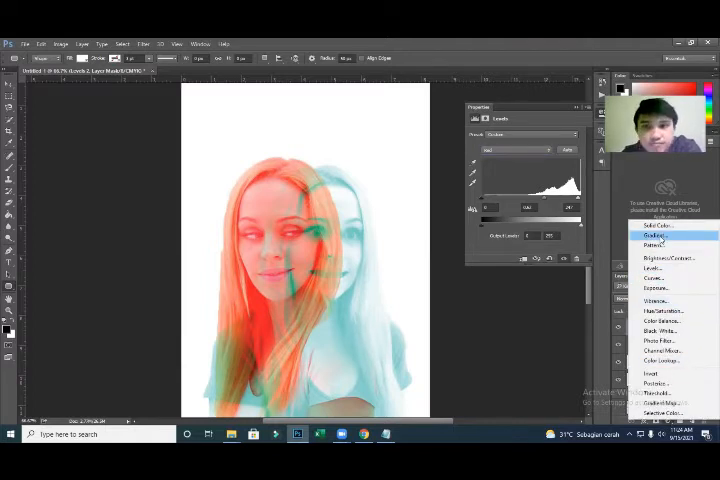
# - Add a gradient fill layer using a brighter red gradient
pyautogui.click(653, 235)
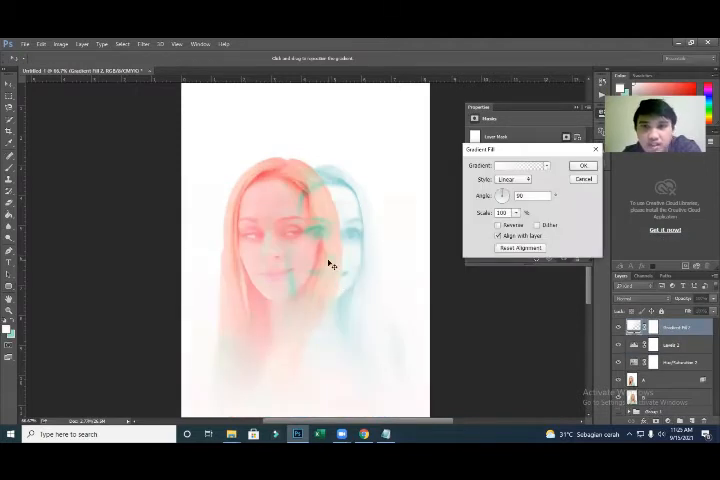
pyautogui.click(525, 165)
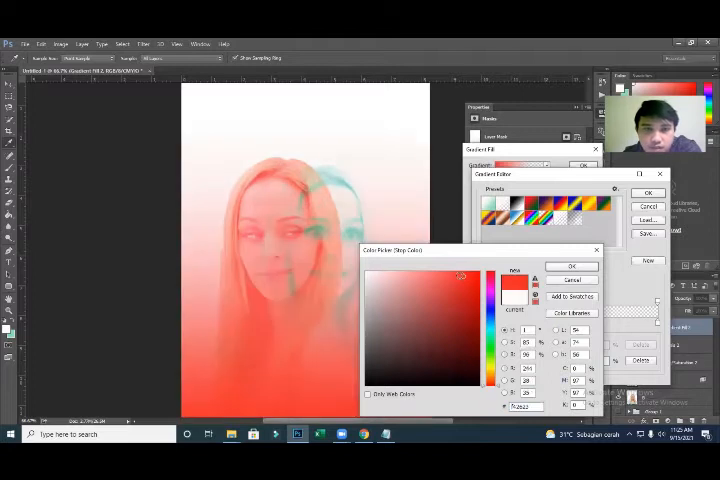
pyautogui.click(465, 277)
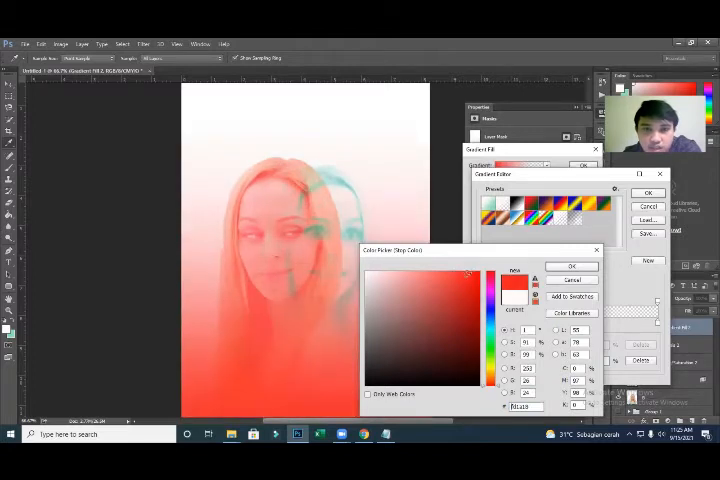
pyautogui.click(573, 266)
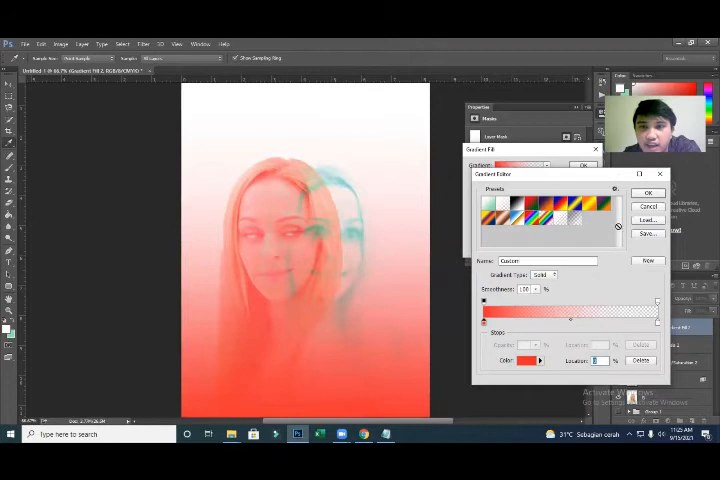
pyautogui.click(648, 192)
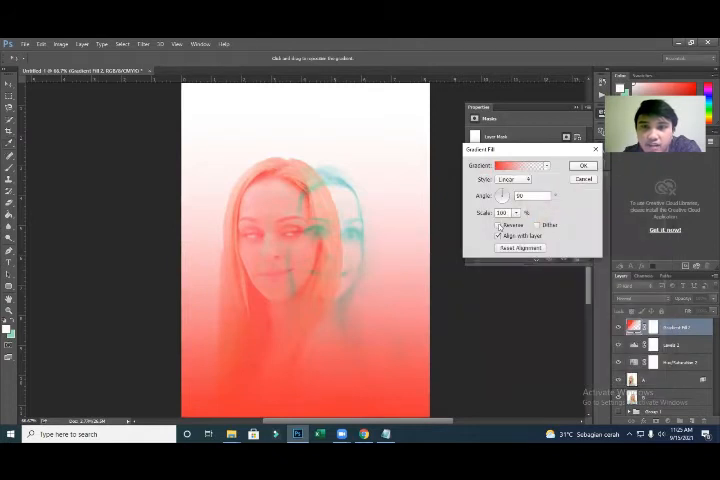
# - Set the gradient fill's style to Radial
pyautogui.click(514, 179)
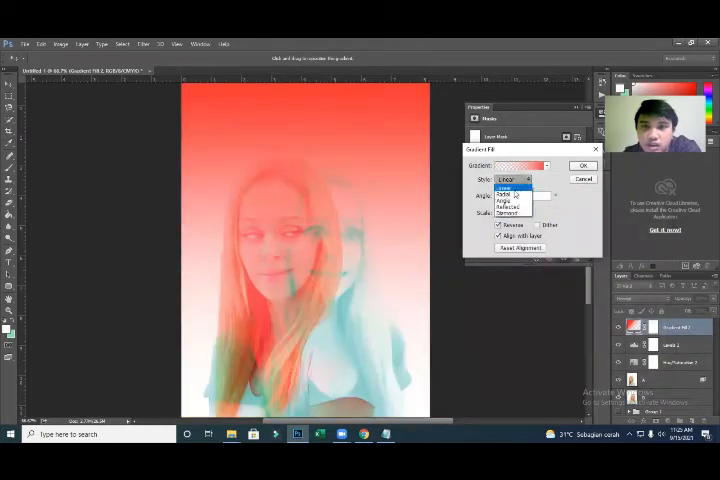
pyautogui.click(501, 194)
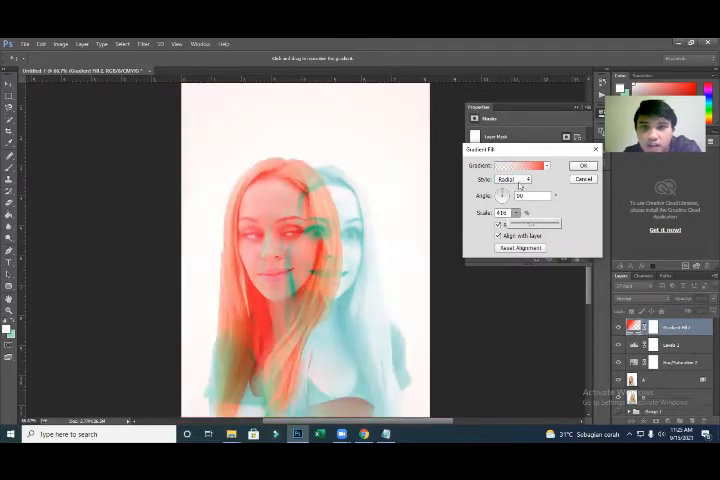
pyautogui.click(515, 179)
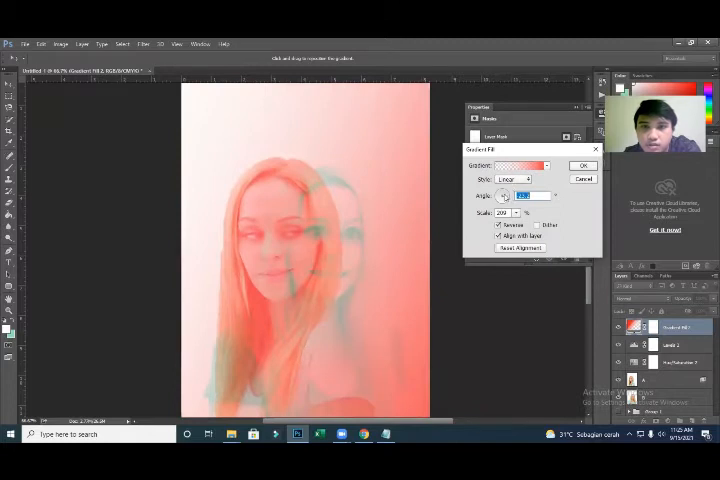
pyautogui.click(515, 179)
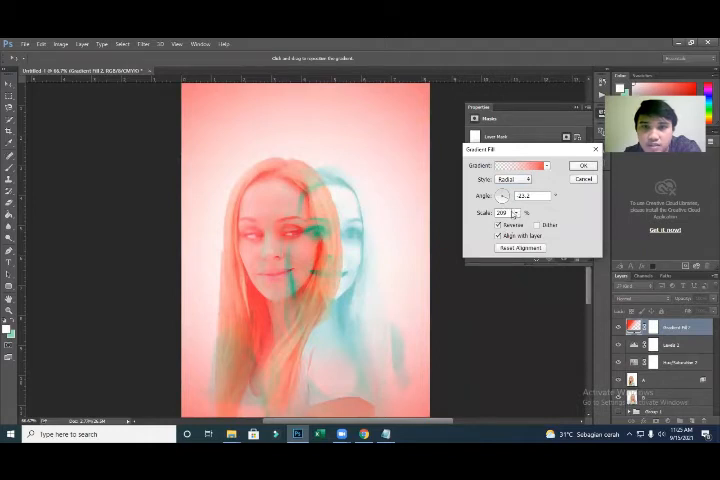
pyautogui.click(524, 165)
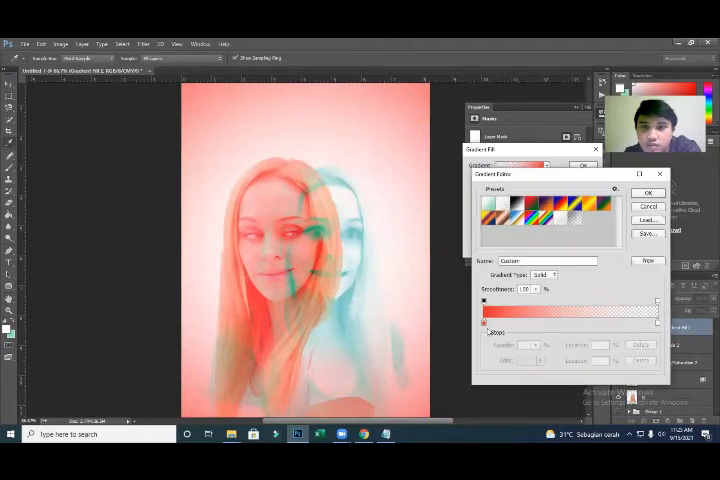
# - Change the gradient's colour stop to soft cyan and accept the gradient
pyautogui.click(485, 322)
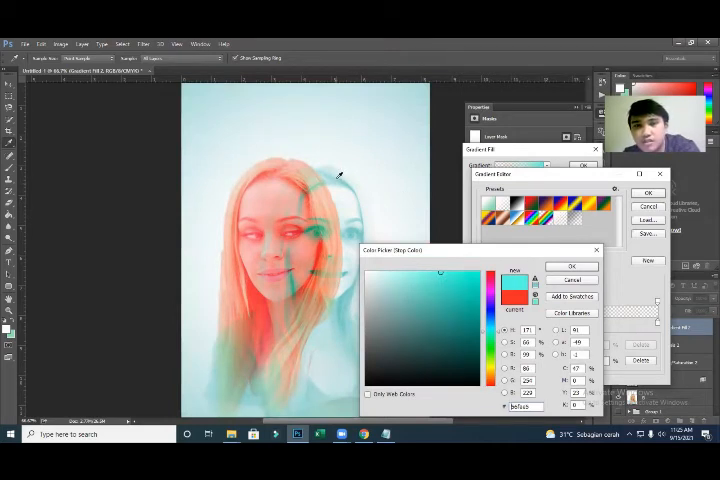
pyautogui.click(574, 266)
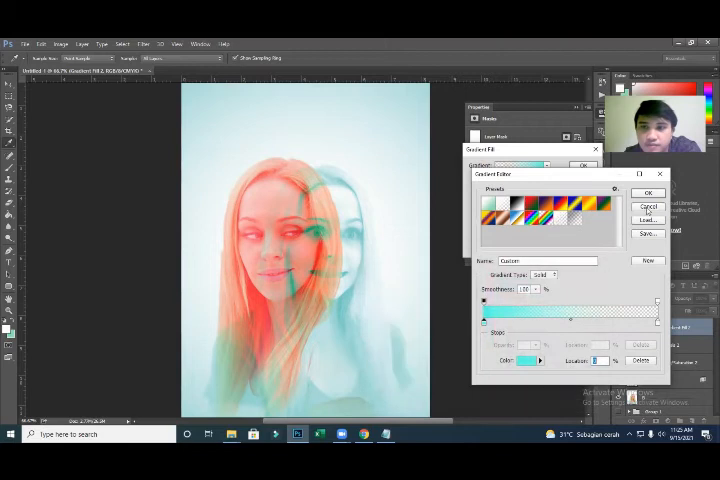
pyautogui.click(647, 193)
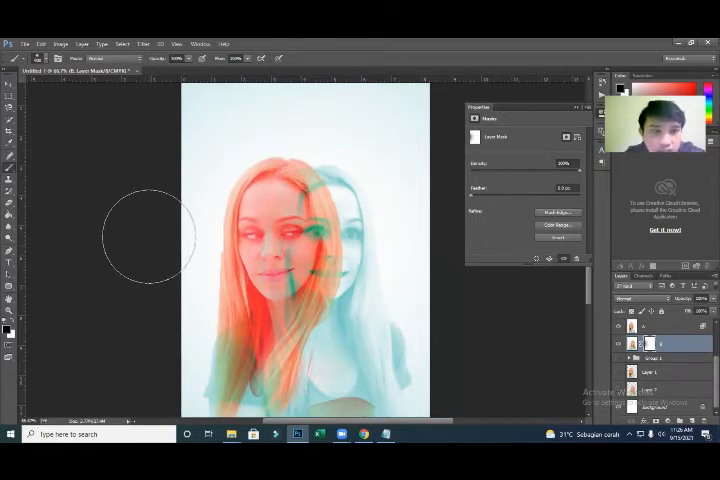
pyautogui.moveTo(160, 232)
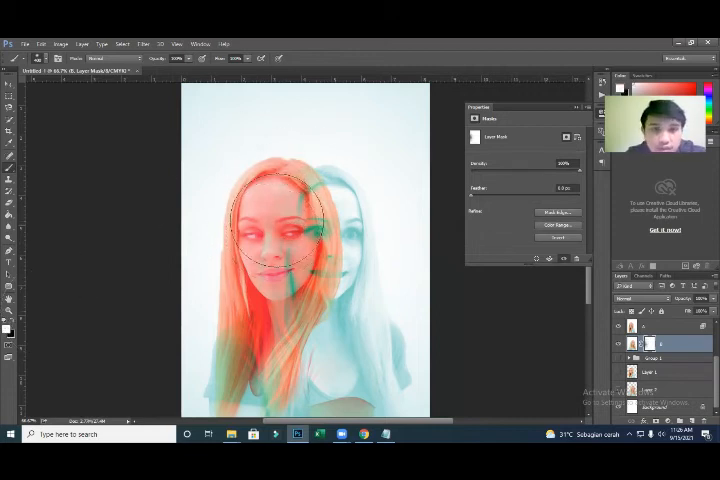
pyautogui.moveTo(175, 215)
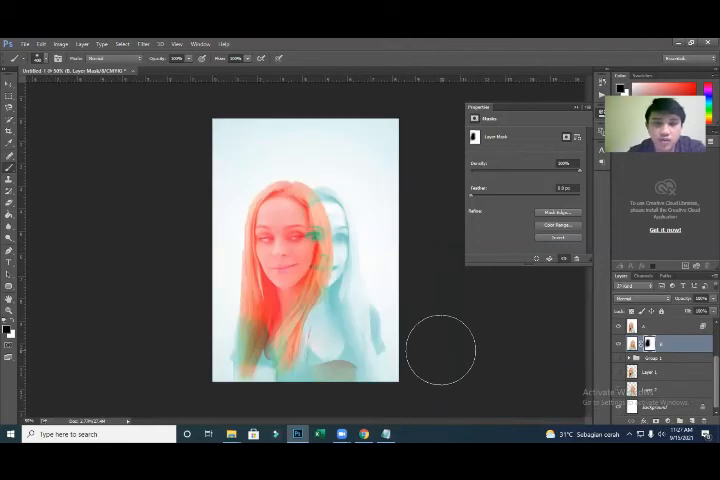
pyautogui.moveTo(410, 190)
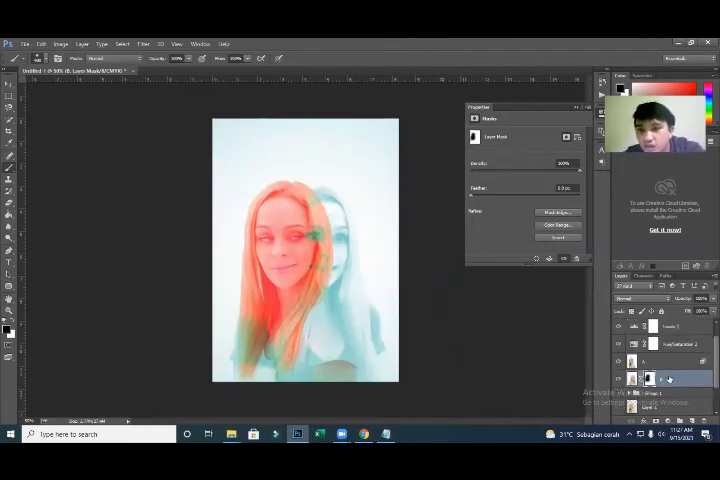
# - Select portrait layer A's thumbnail to leave mask editing
pyautogui.click(642, 365)
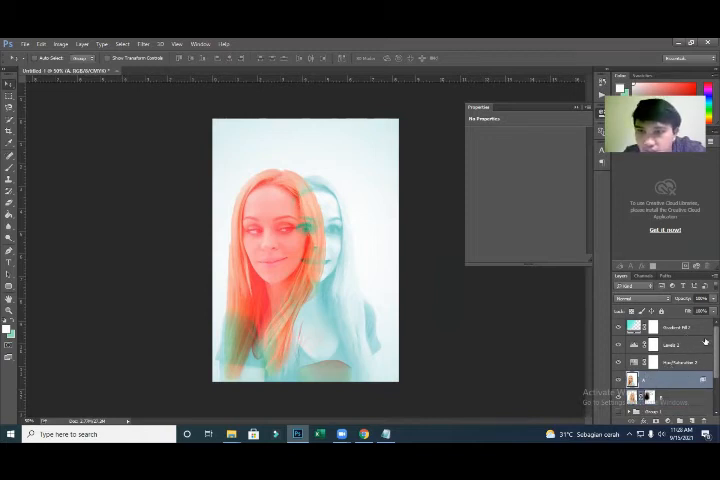
# - Type the title 'VALENCIA' on the poster and commit it
pyautogui.click(648, 327)
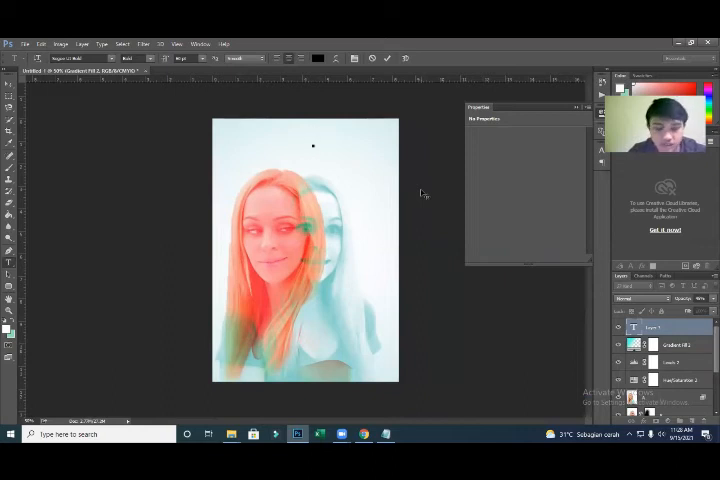
pyautogui.write('V')
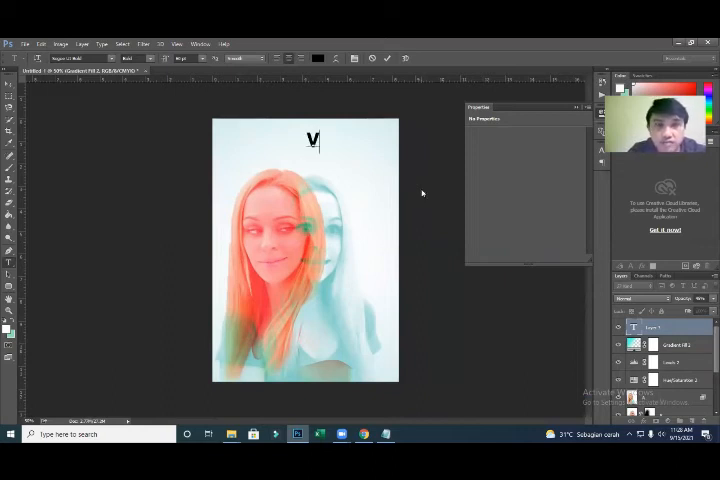
pyautogui.write('ALENCIA')
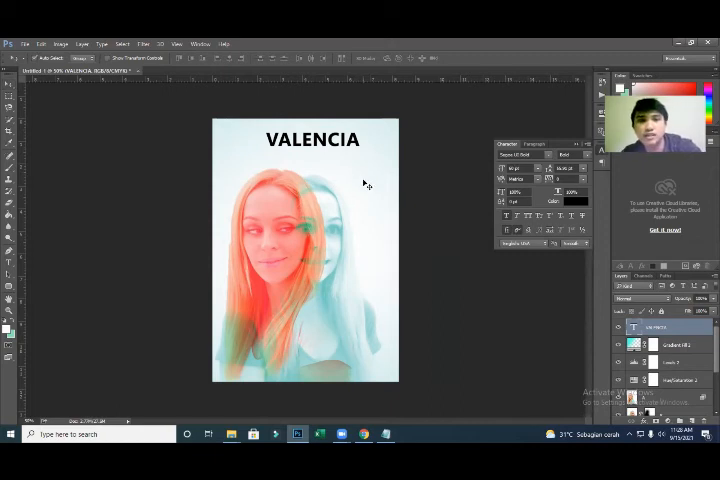
pyautogui.click(312, 139)
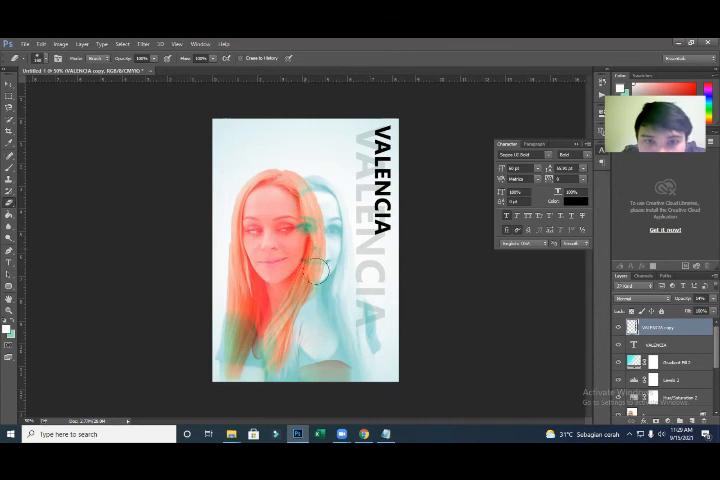
pyautogui.moveTo(358, 312)
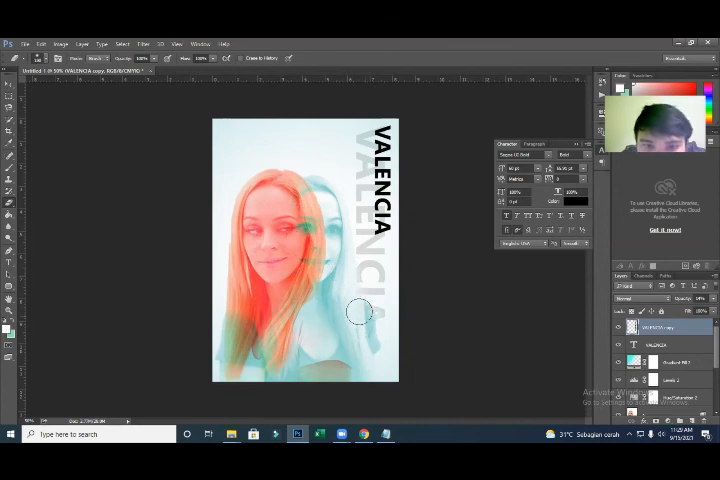
pyautogui.moveTo(300, 182)
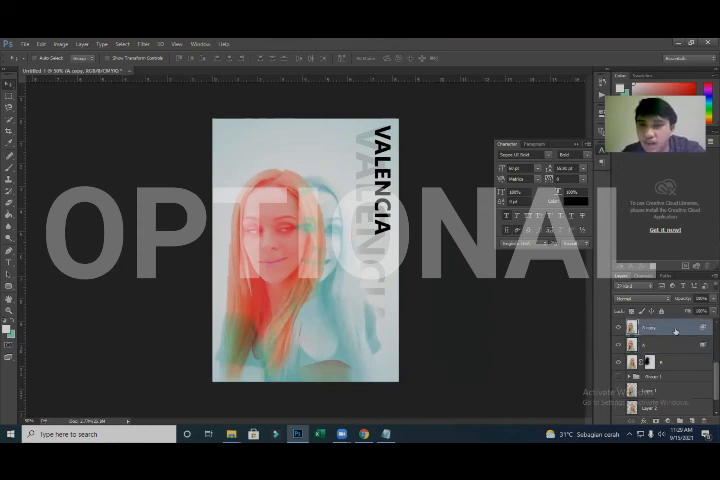
pyautogui.doubleClick(659, 330)
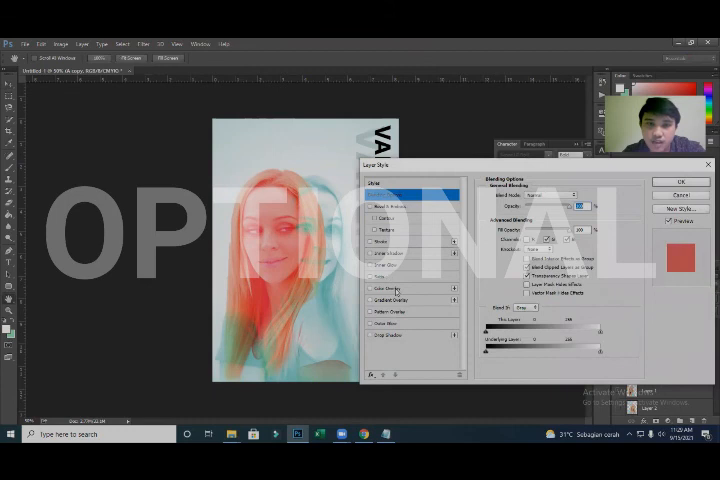
pyautogui.click(383, 289)
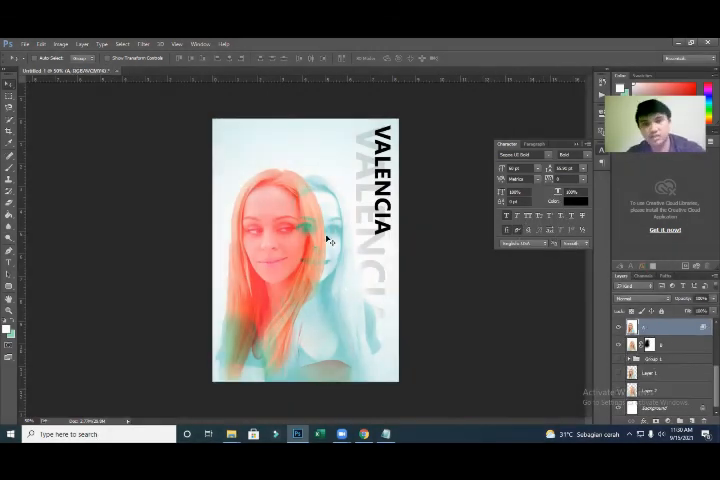
pyautogui.moveTo(355, 330)
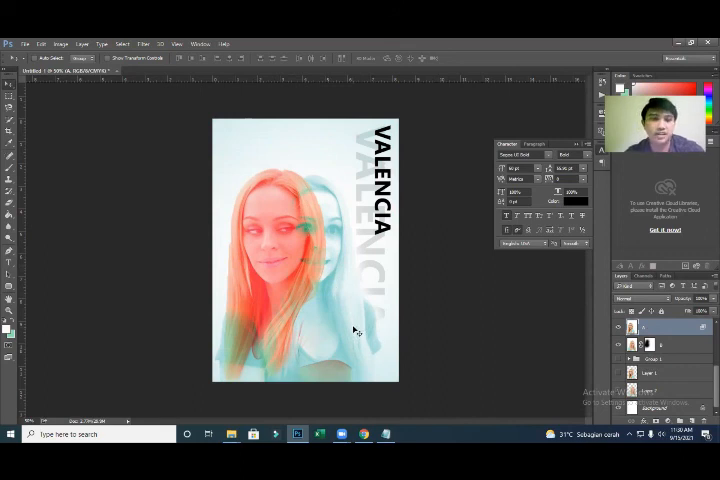